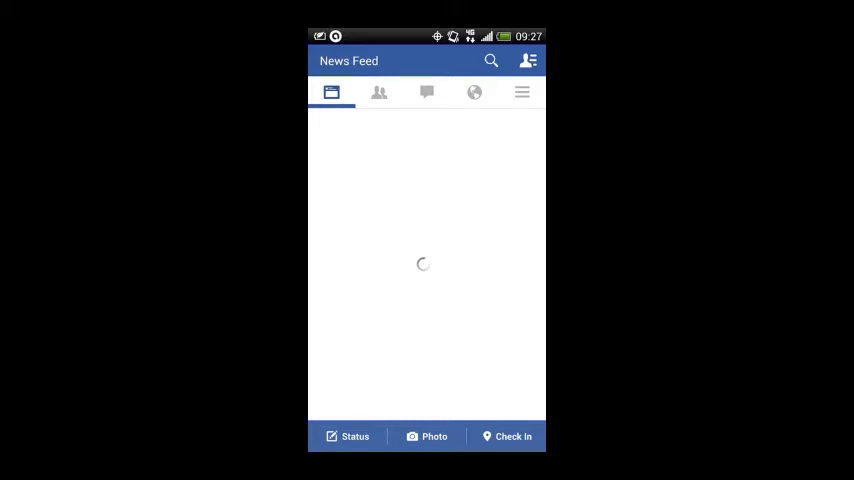
pyautogui.moveTo(162, 340)
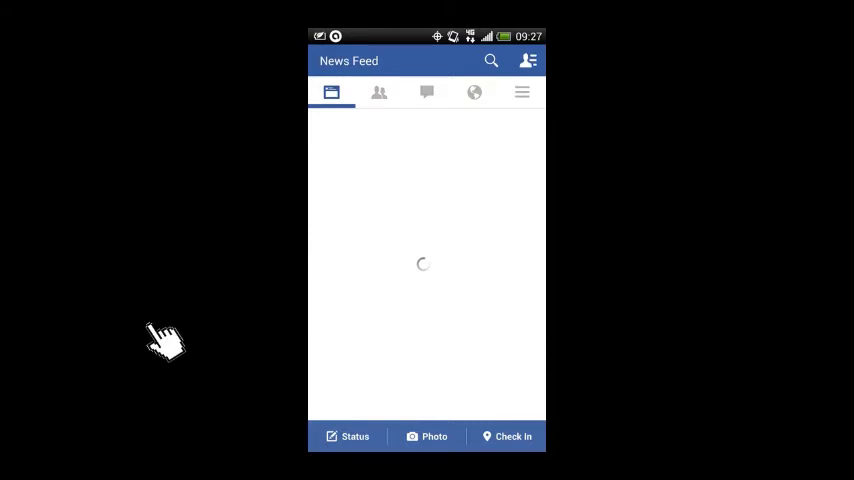
pyautogui.moveTo(528, 98)
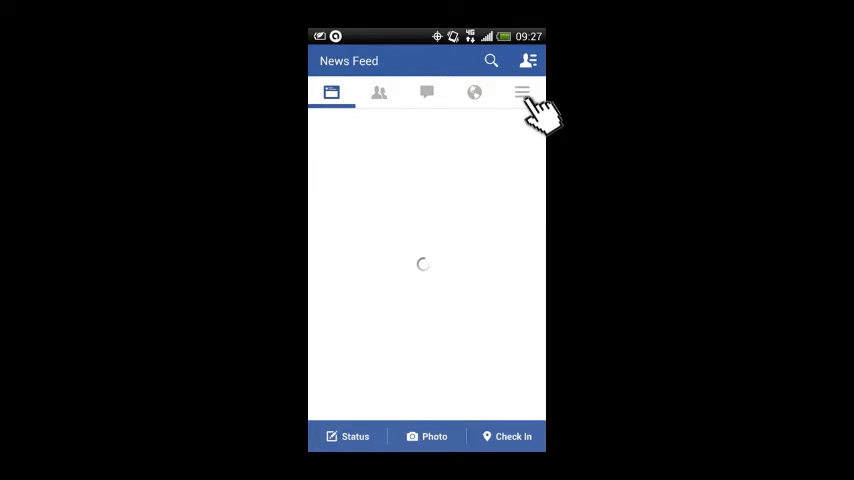
# Switch from the loading News Feed to the More page of shortcuts and settings.
pyautogui.click(520, 92)
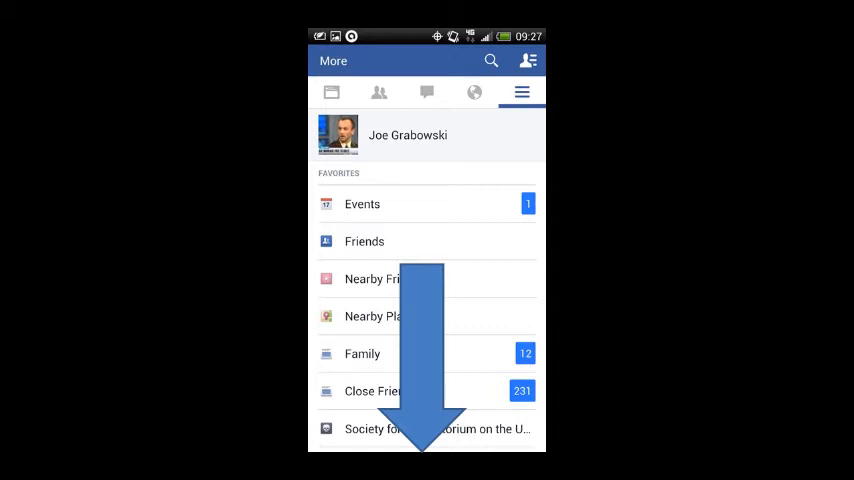
# Reach Edit Favorites lower in the More list and start editing the favourites.
pyautogui.scroll(-3)
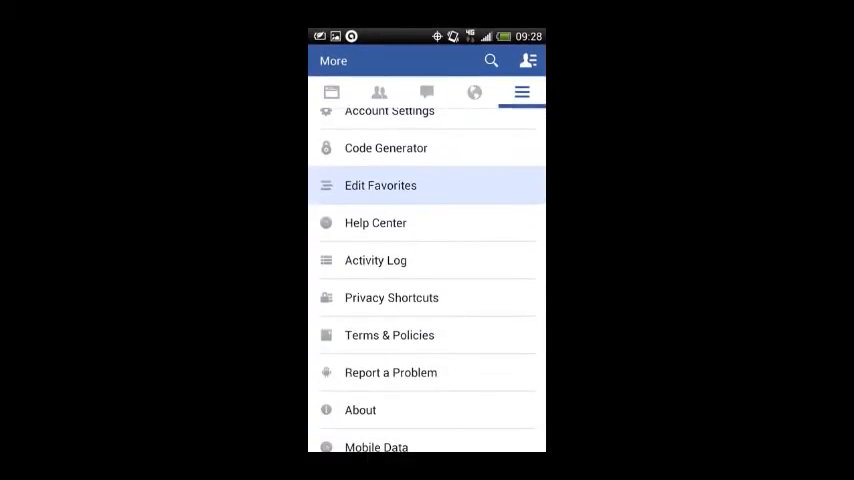
pyautogui.moveTo(590, 304)
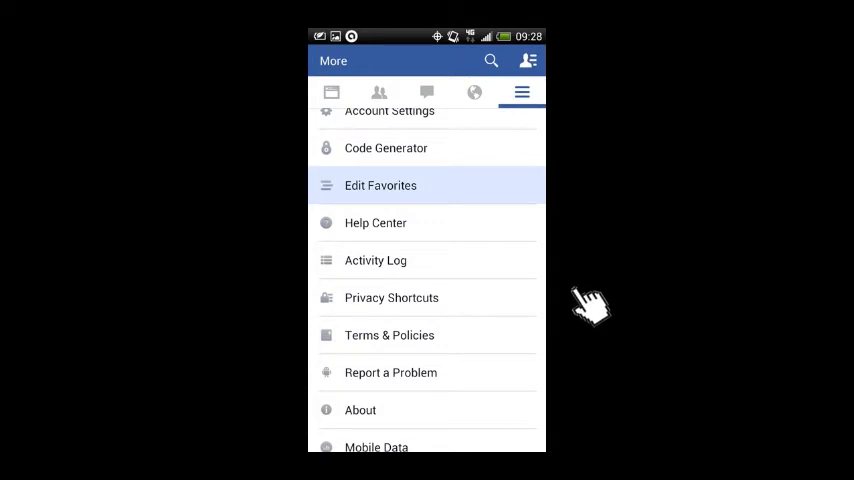
pyautogui.moveTo(336, 196)
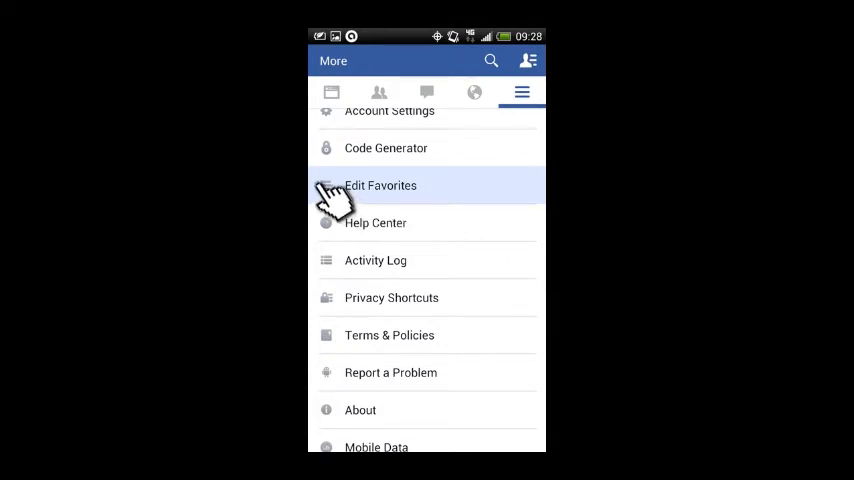
pyautogui.click(380, 184)
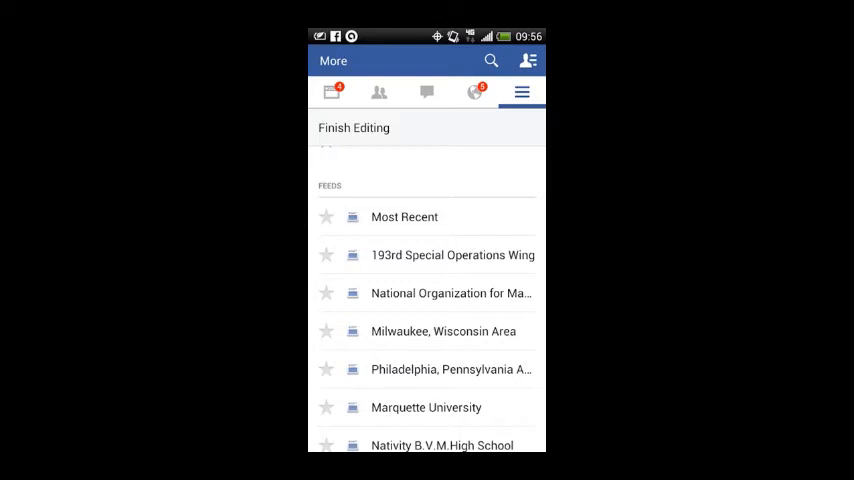
pyautogui.moveTo(630, 356)
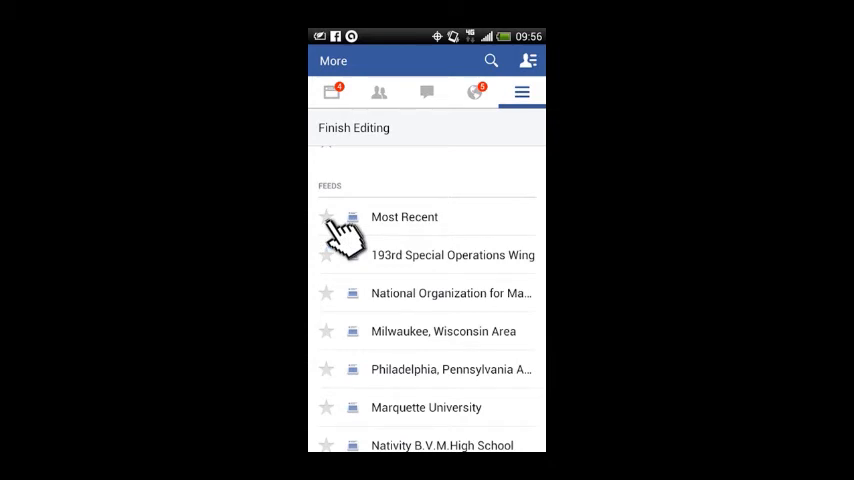
# Star Most Recent in the Pages section so Facebook asks to add it to favourites.
pyautogui.click(326, 216)
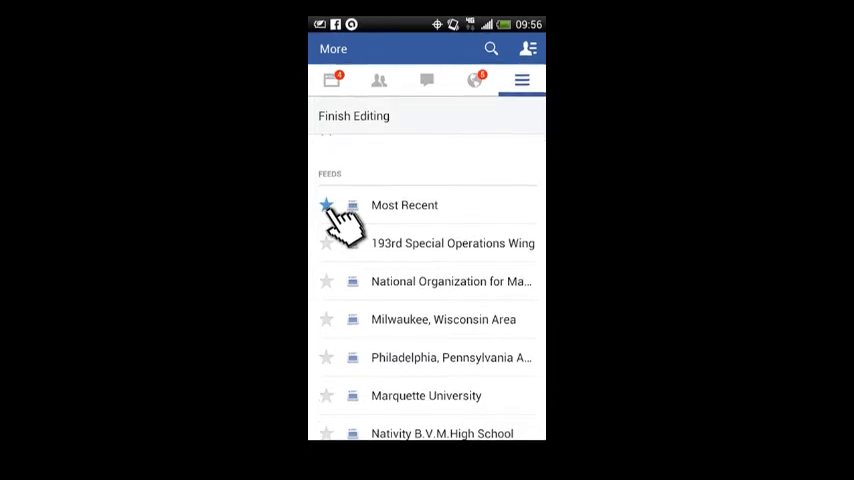
pyautogui.click(326, 204)
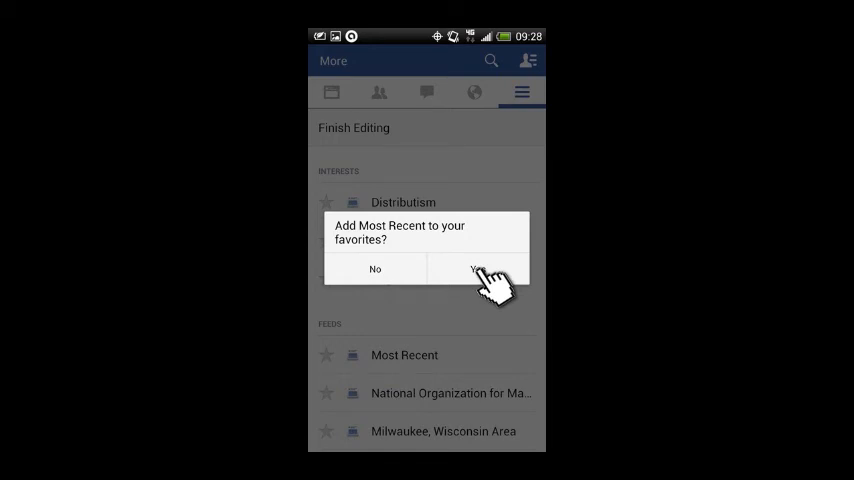
# Confirm Yes so Most Recent joins the starred favourites beneath News Feed.
pyautogui.click(480, 268)
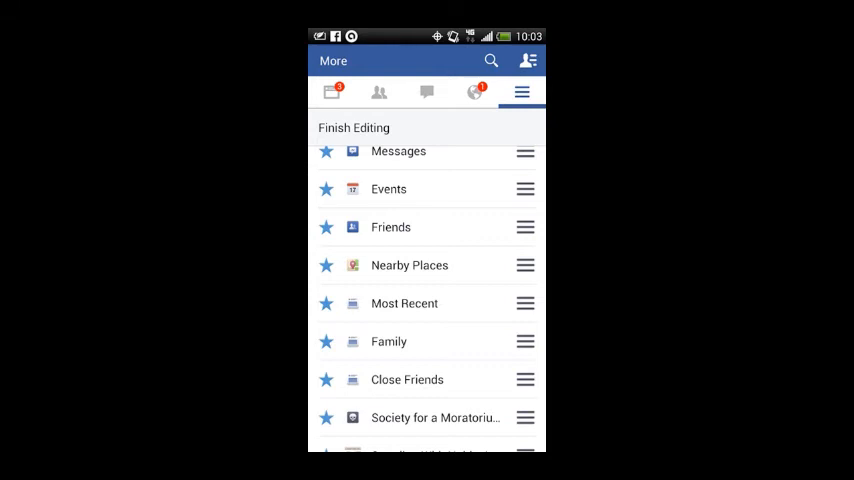
pyautogui.moveTo(536, 316)
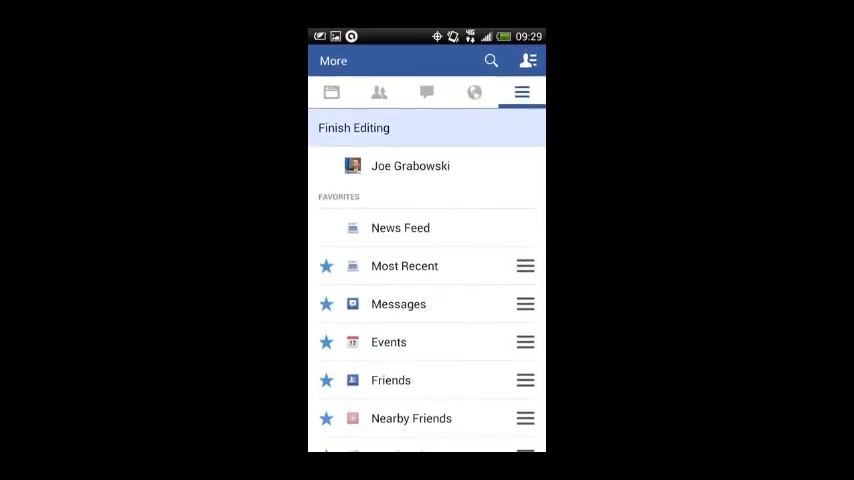
pyautogui.moveTo(474, 190)
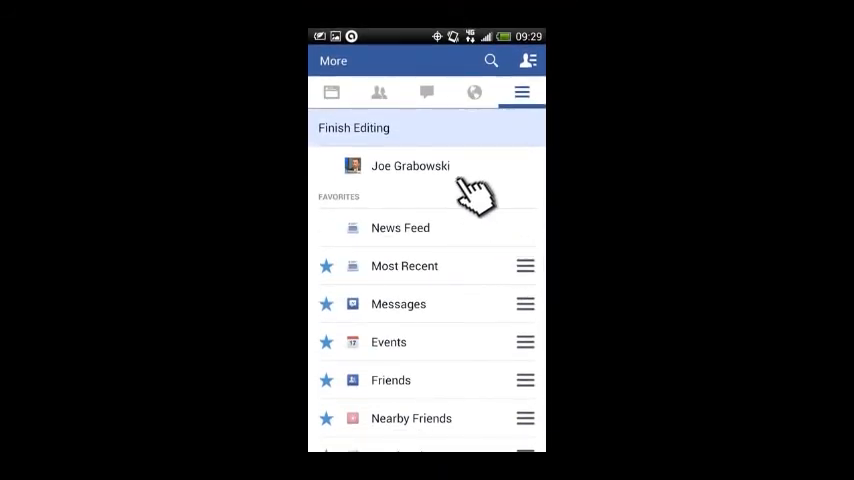